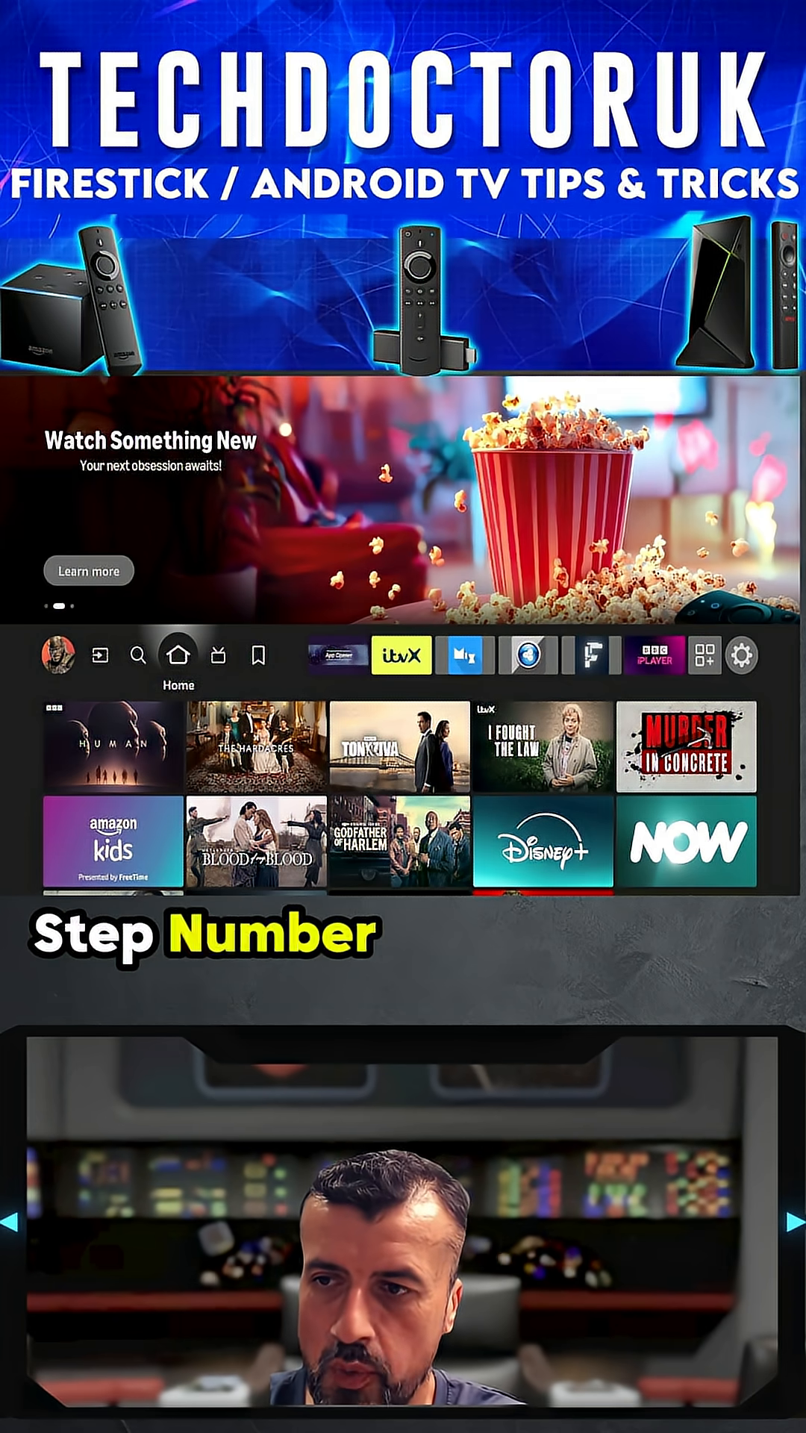
Open the Fire TV Settings menu from the gear icon on the Home bar
left_click(742, 654)
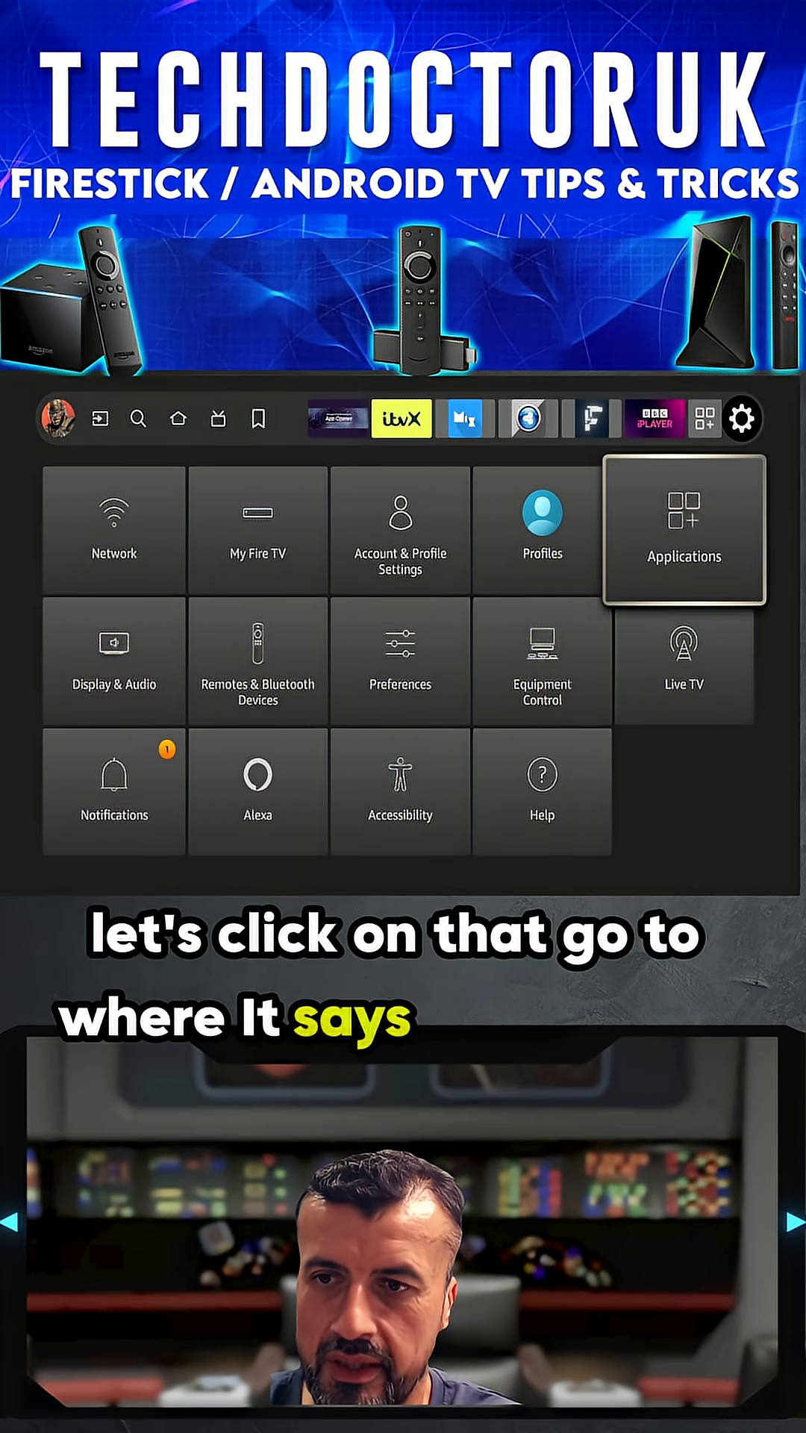
In Applications settings, clear the caches of all installed applications
left_click(684, 530)
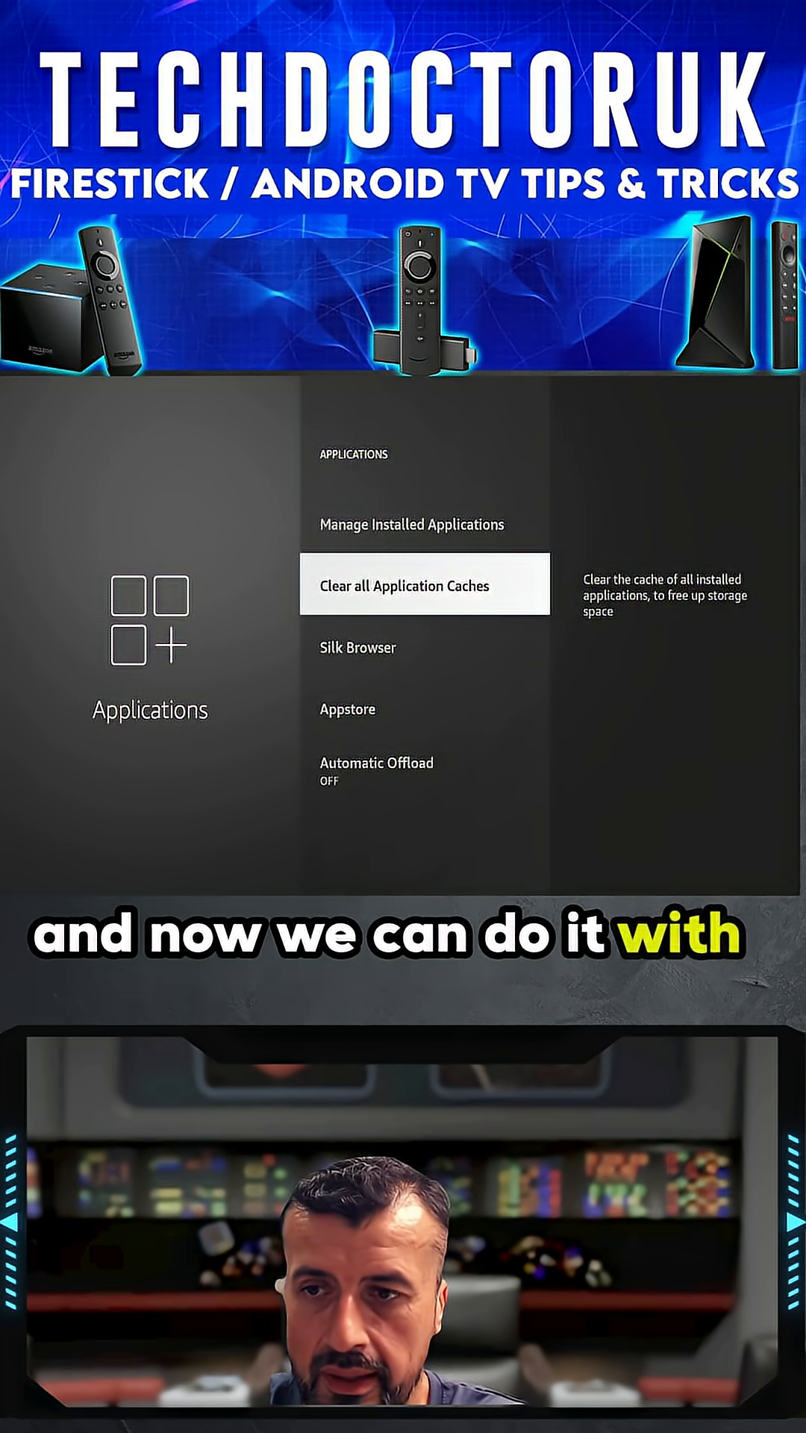
left_click(426, 584)
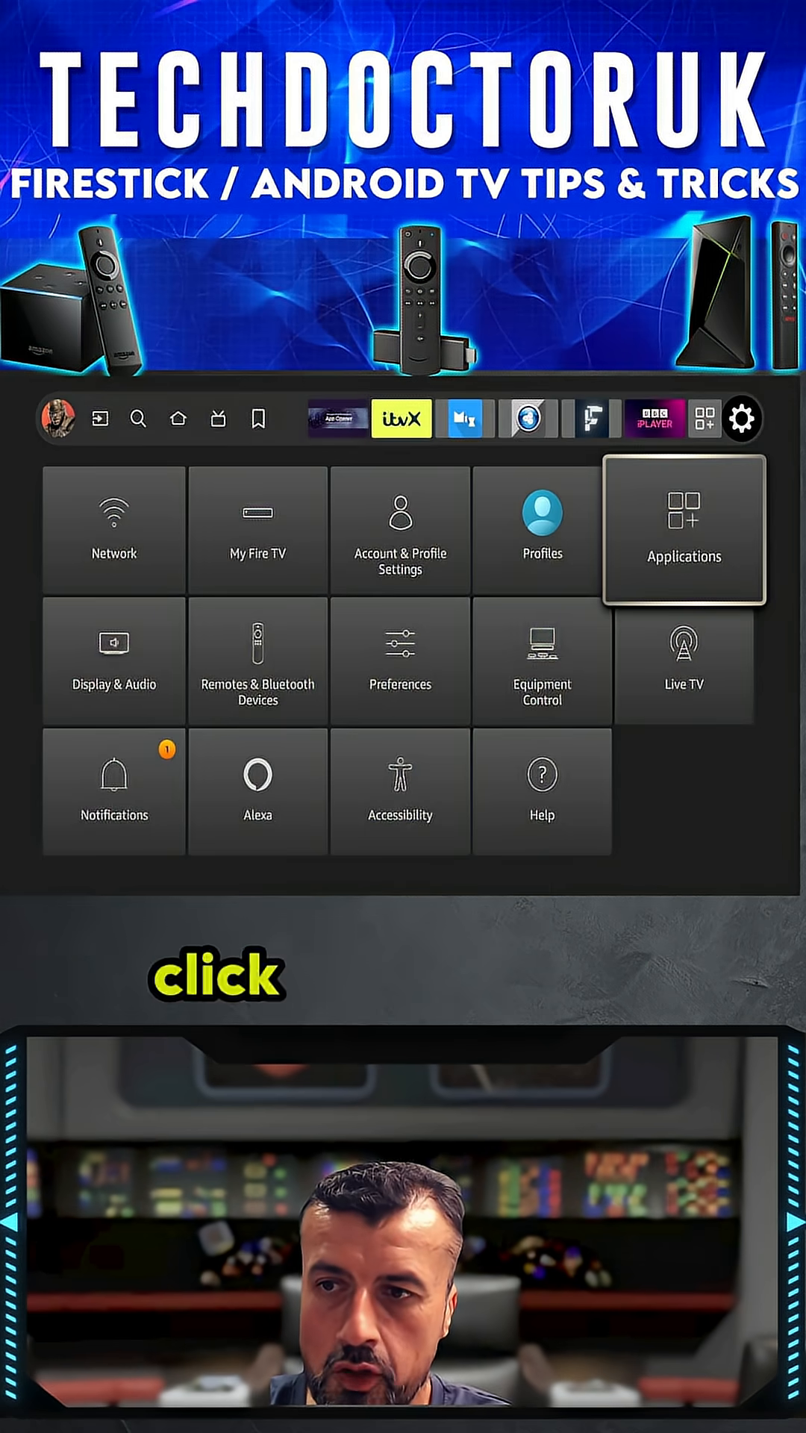
Open My Fire TV to reach About and system update options
left_click(259, 530)
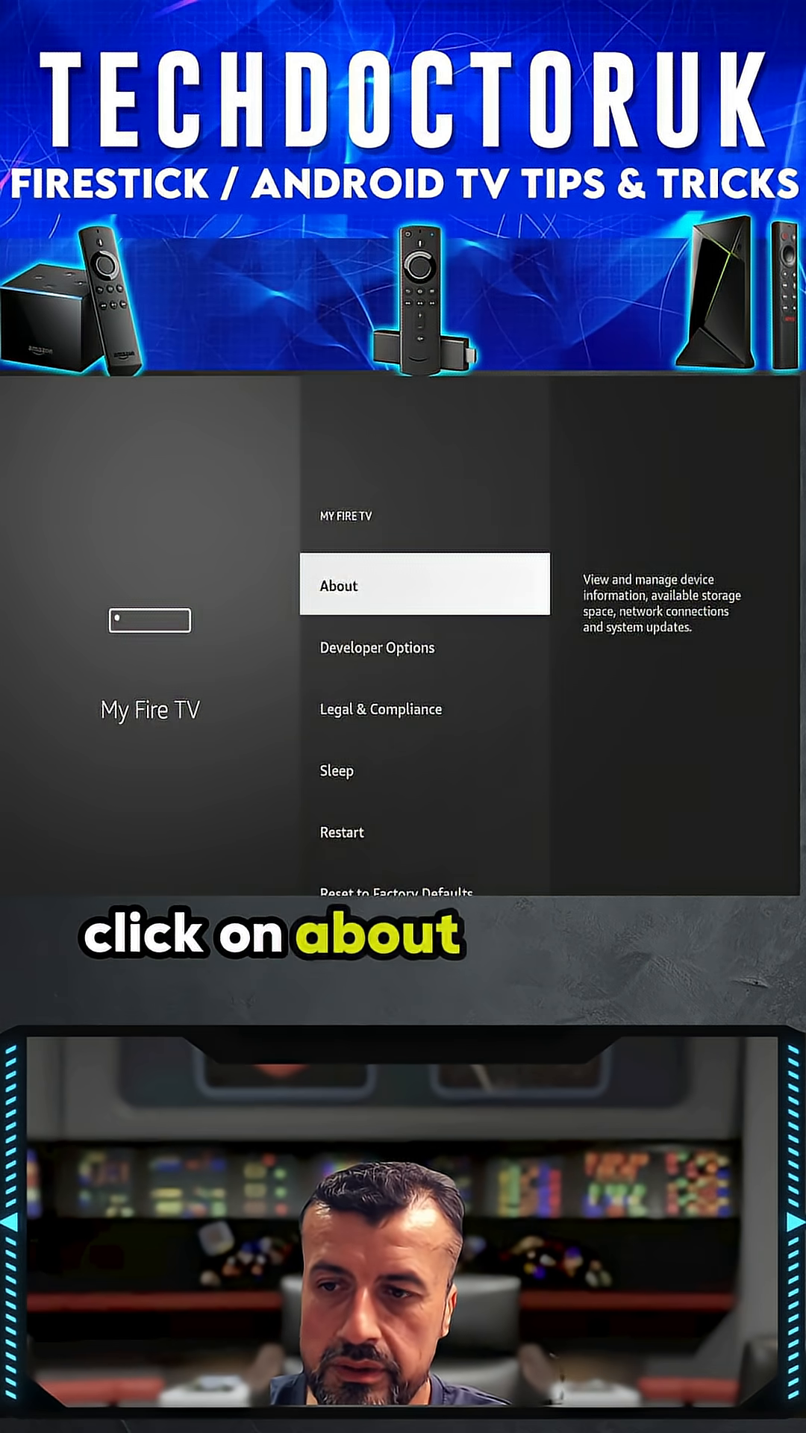